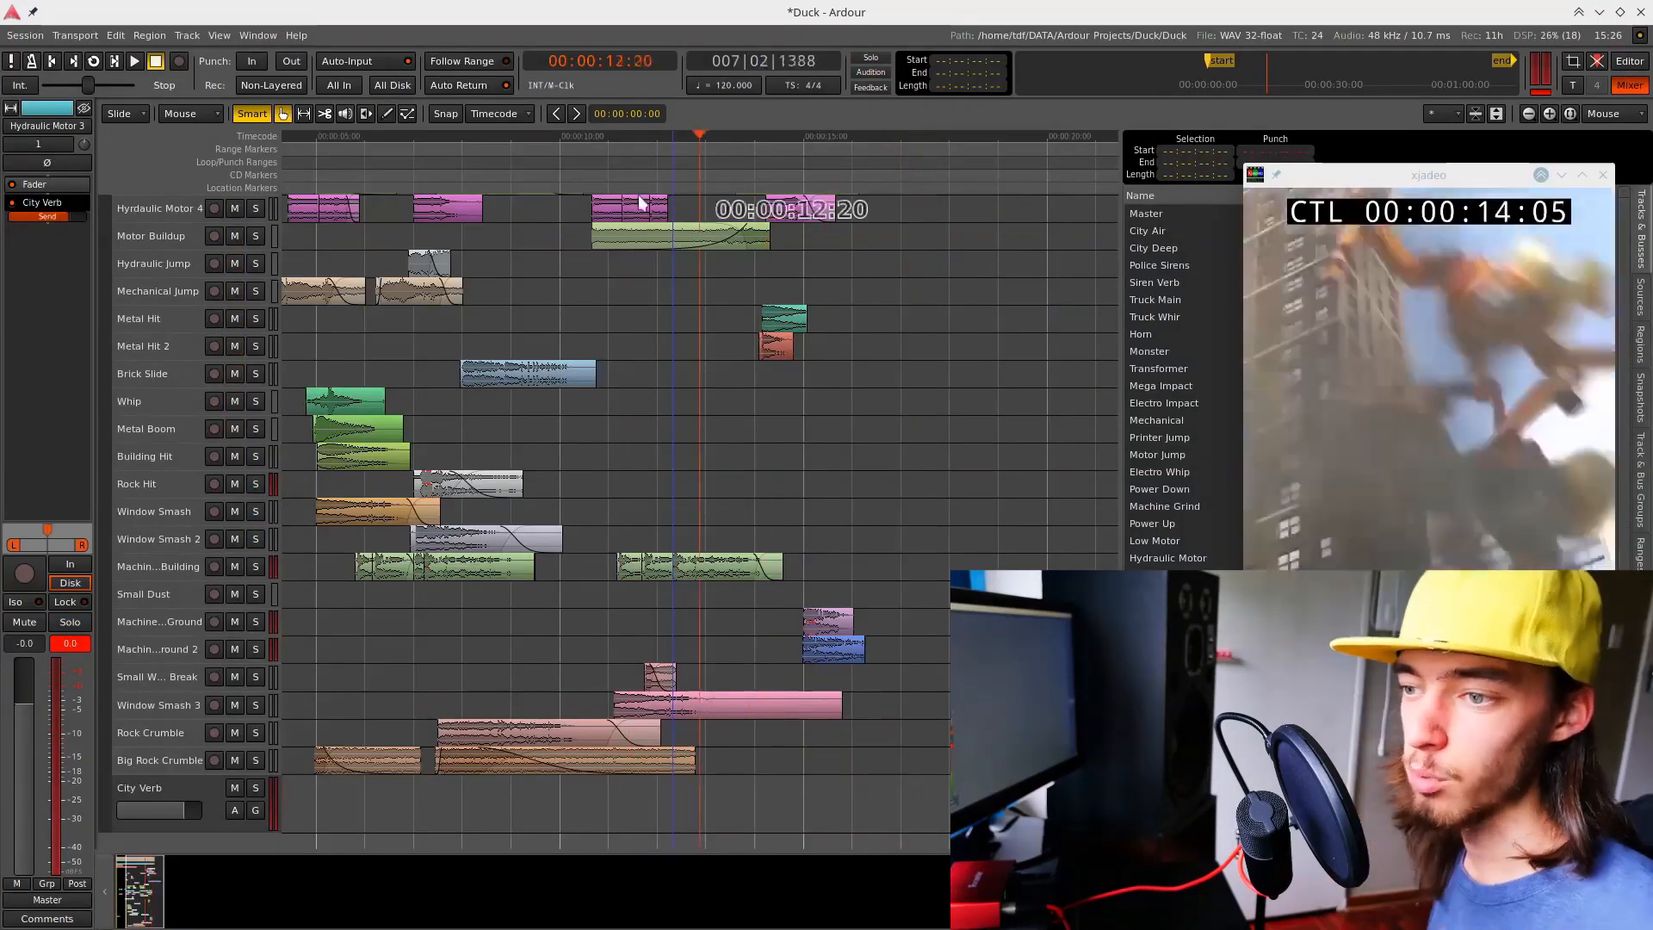
Scroll down the 9GAG duck-video post through its comment thread.
{"action": "left_click", "coordinate": [114, 60]}
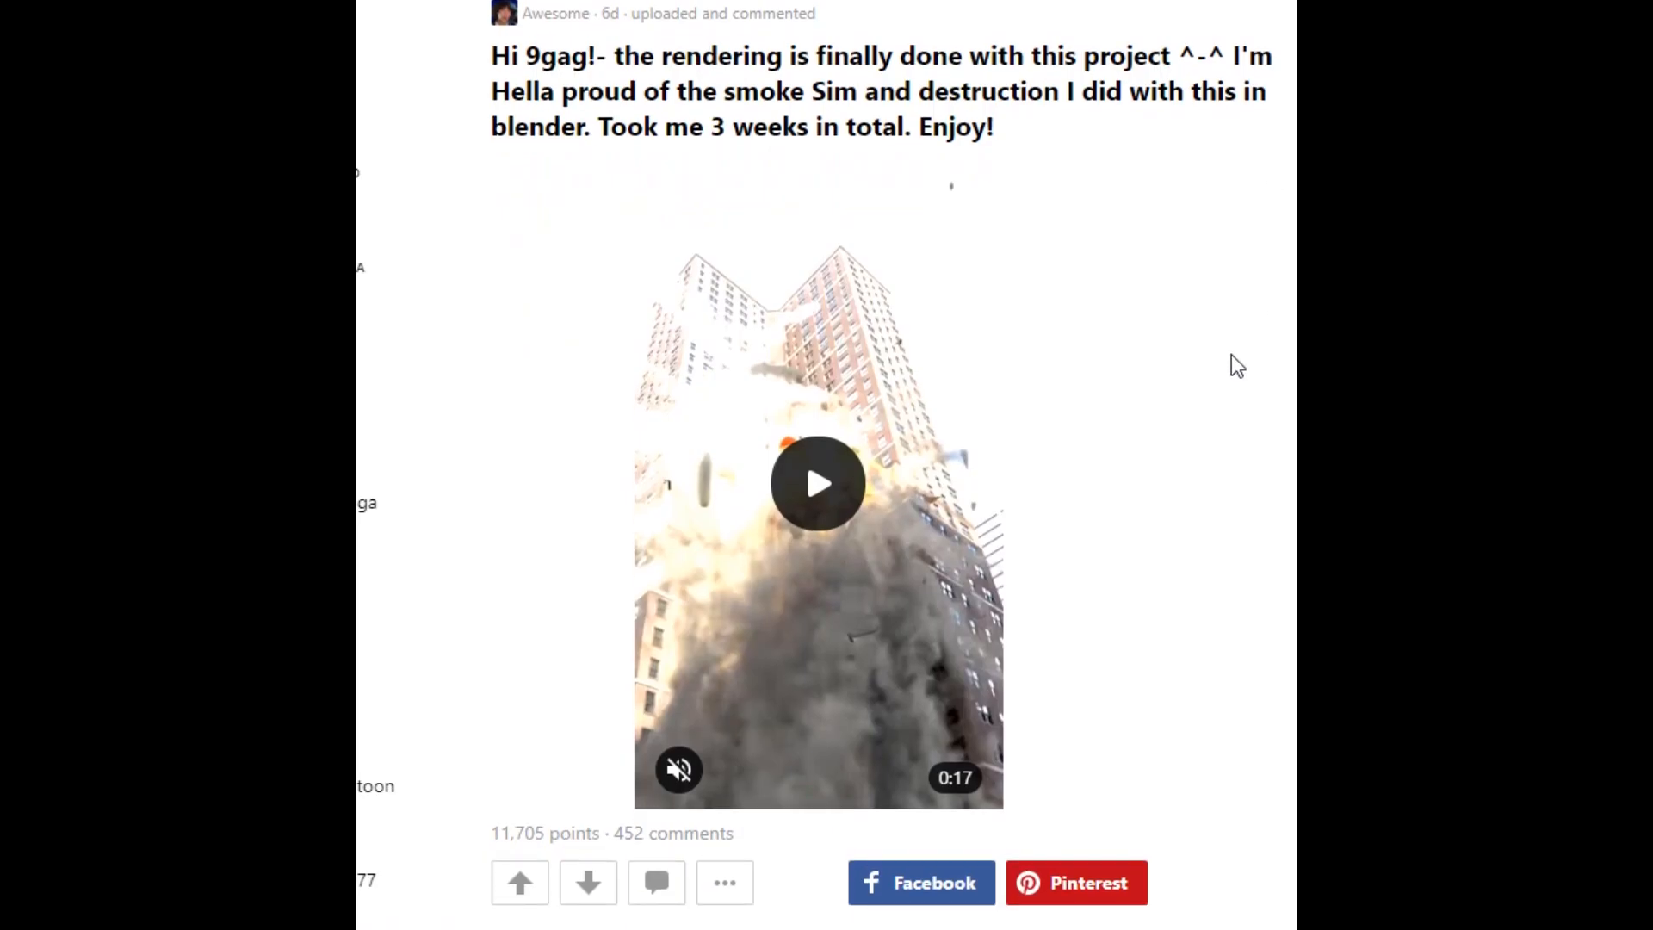
{"action": "mouse_move", "coordinate": [556, 833]}
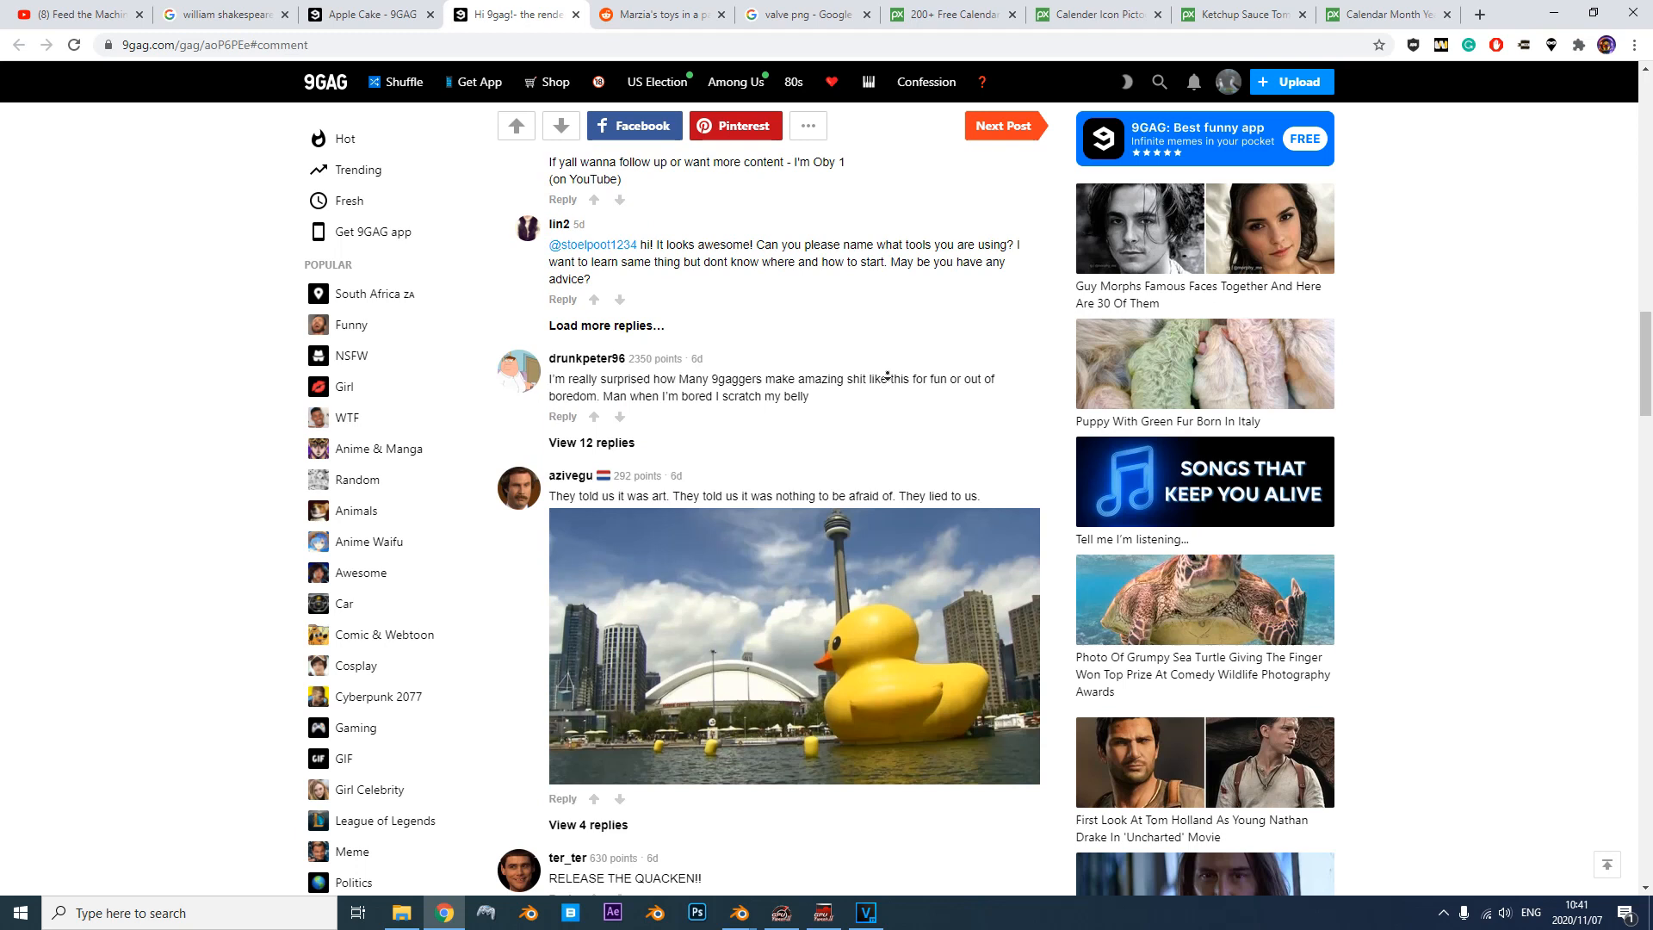
{"action": "scroll", "scroll_direction": "down", "scroll_amount": 3}
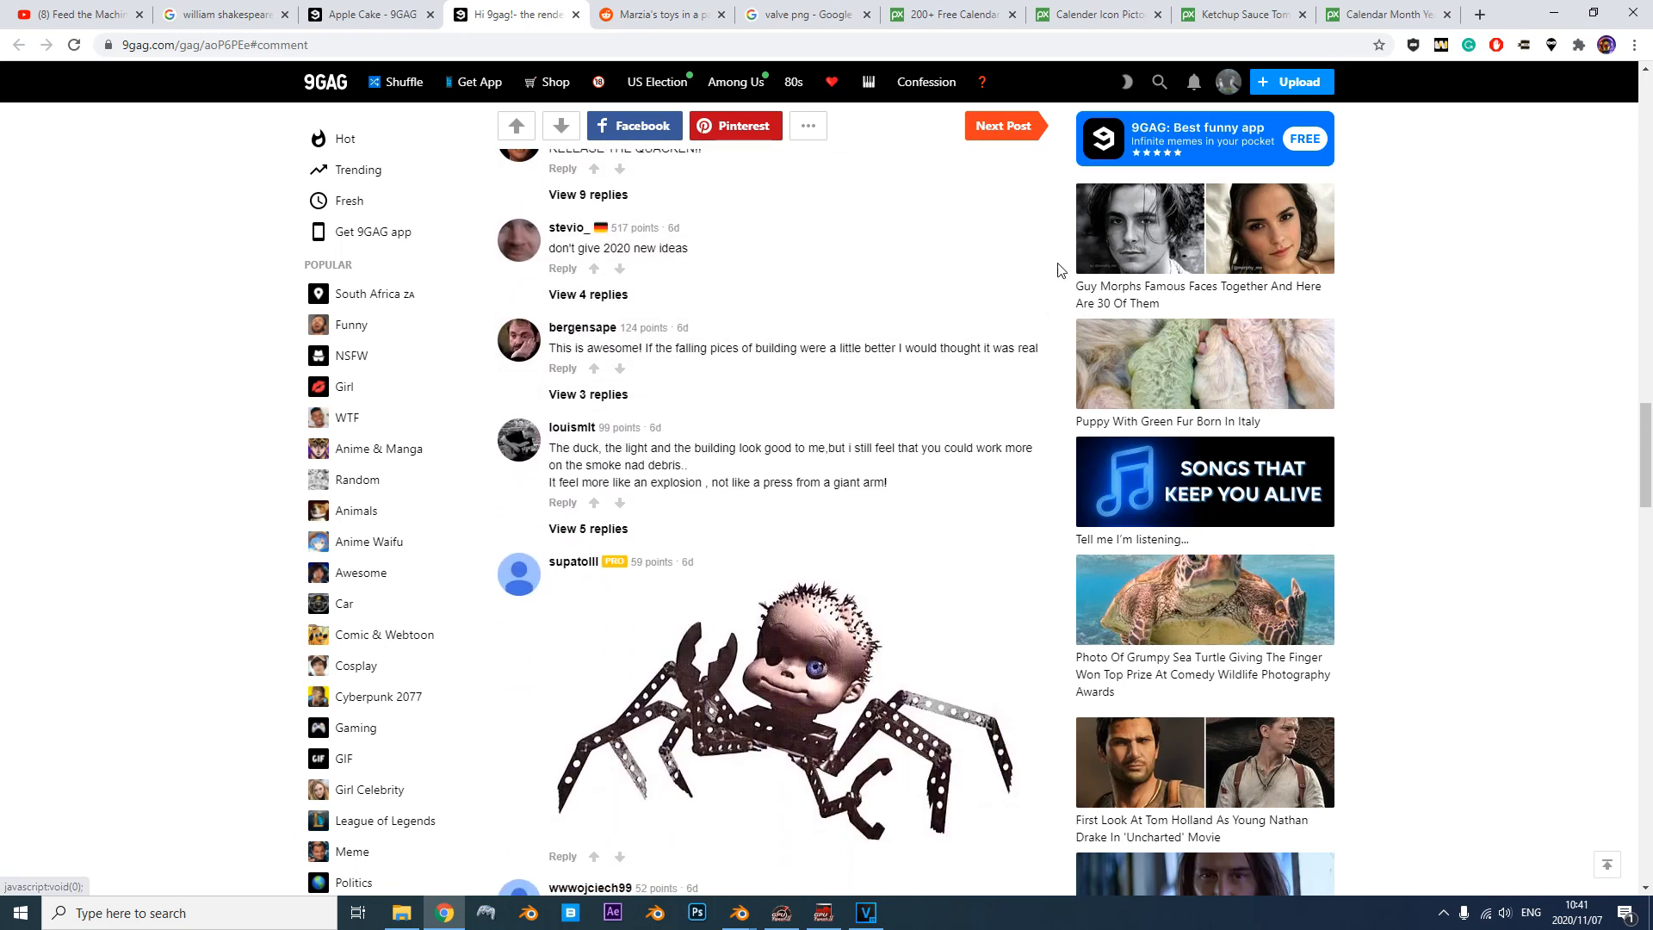
{"action": "scroll", "scroll_direction": "down", "scroll_amount": 3}
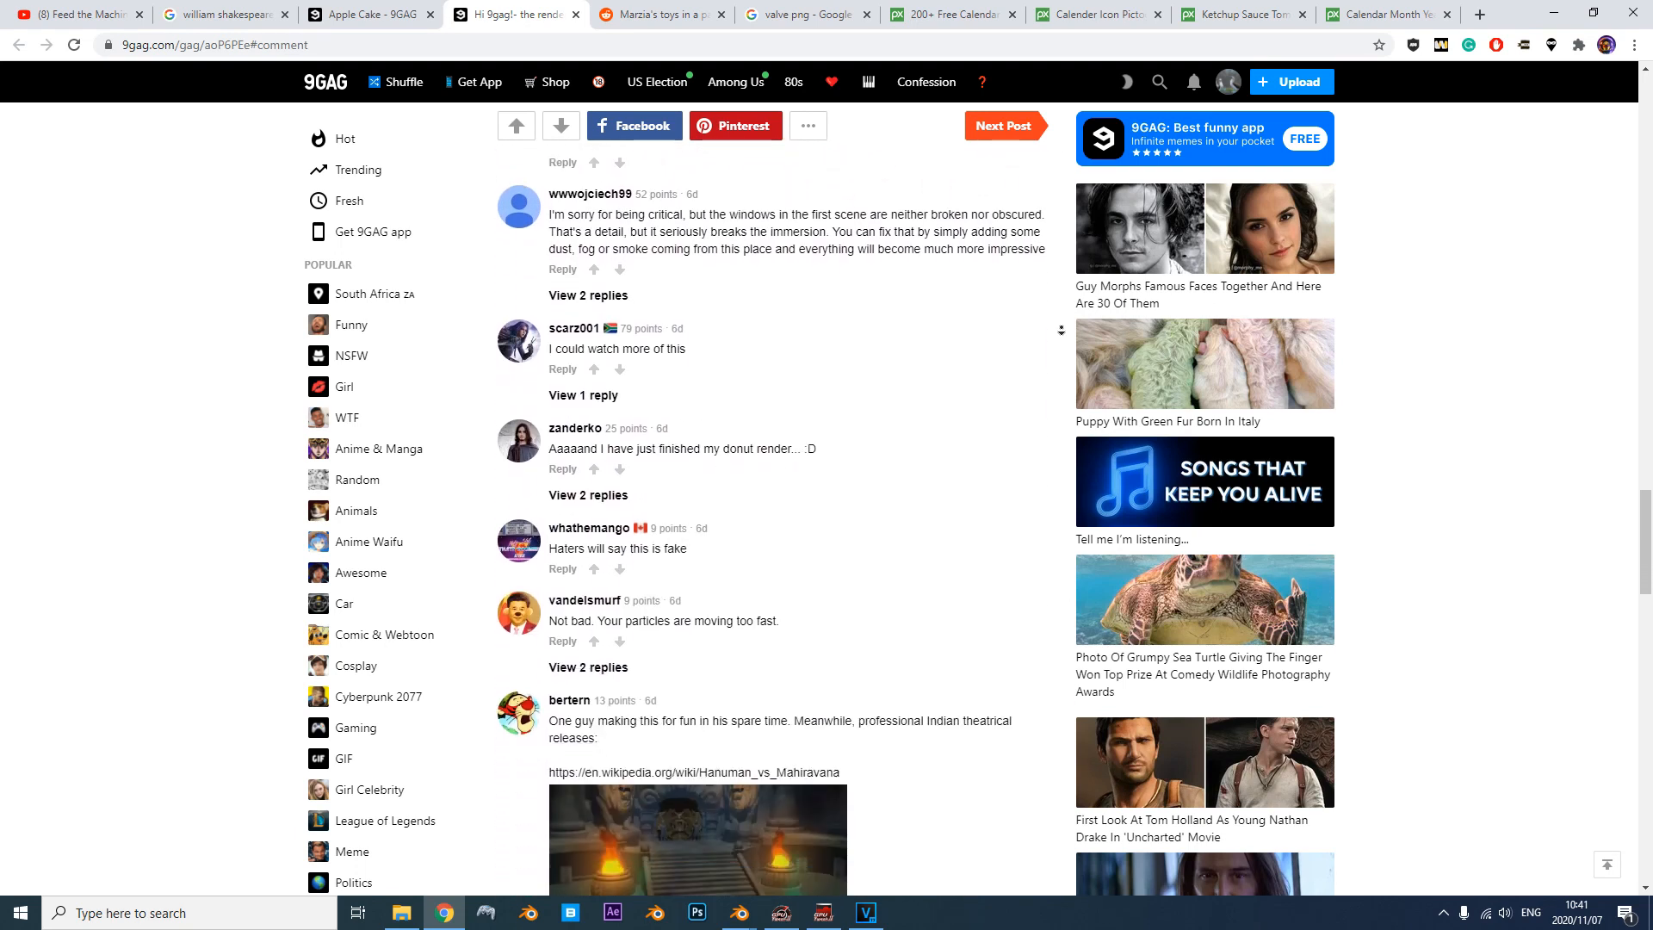
{"action": "scroll", "scroll_direction": "down", "scroll_amount": 3}
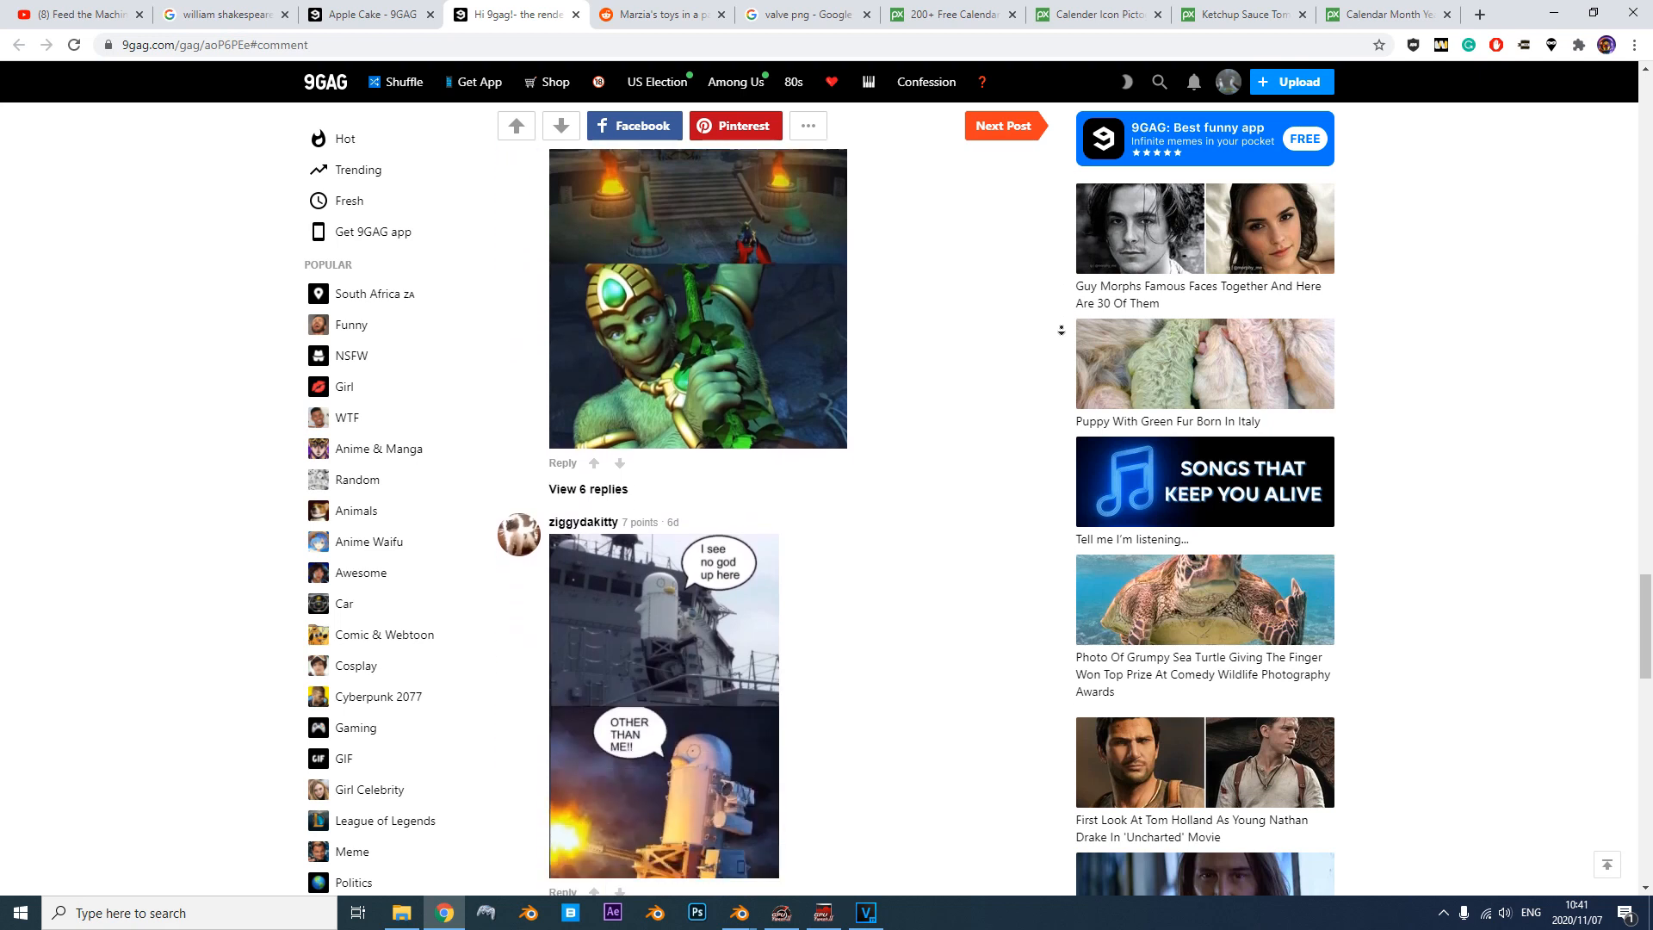
{"action": "scroll", "scroll_direction": "down", "scroll_amount": 3}
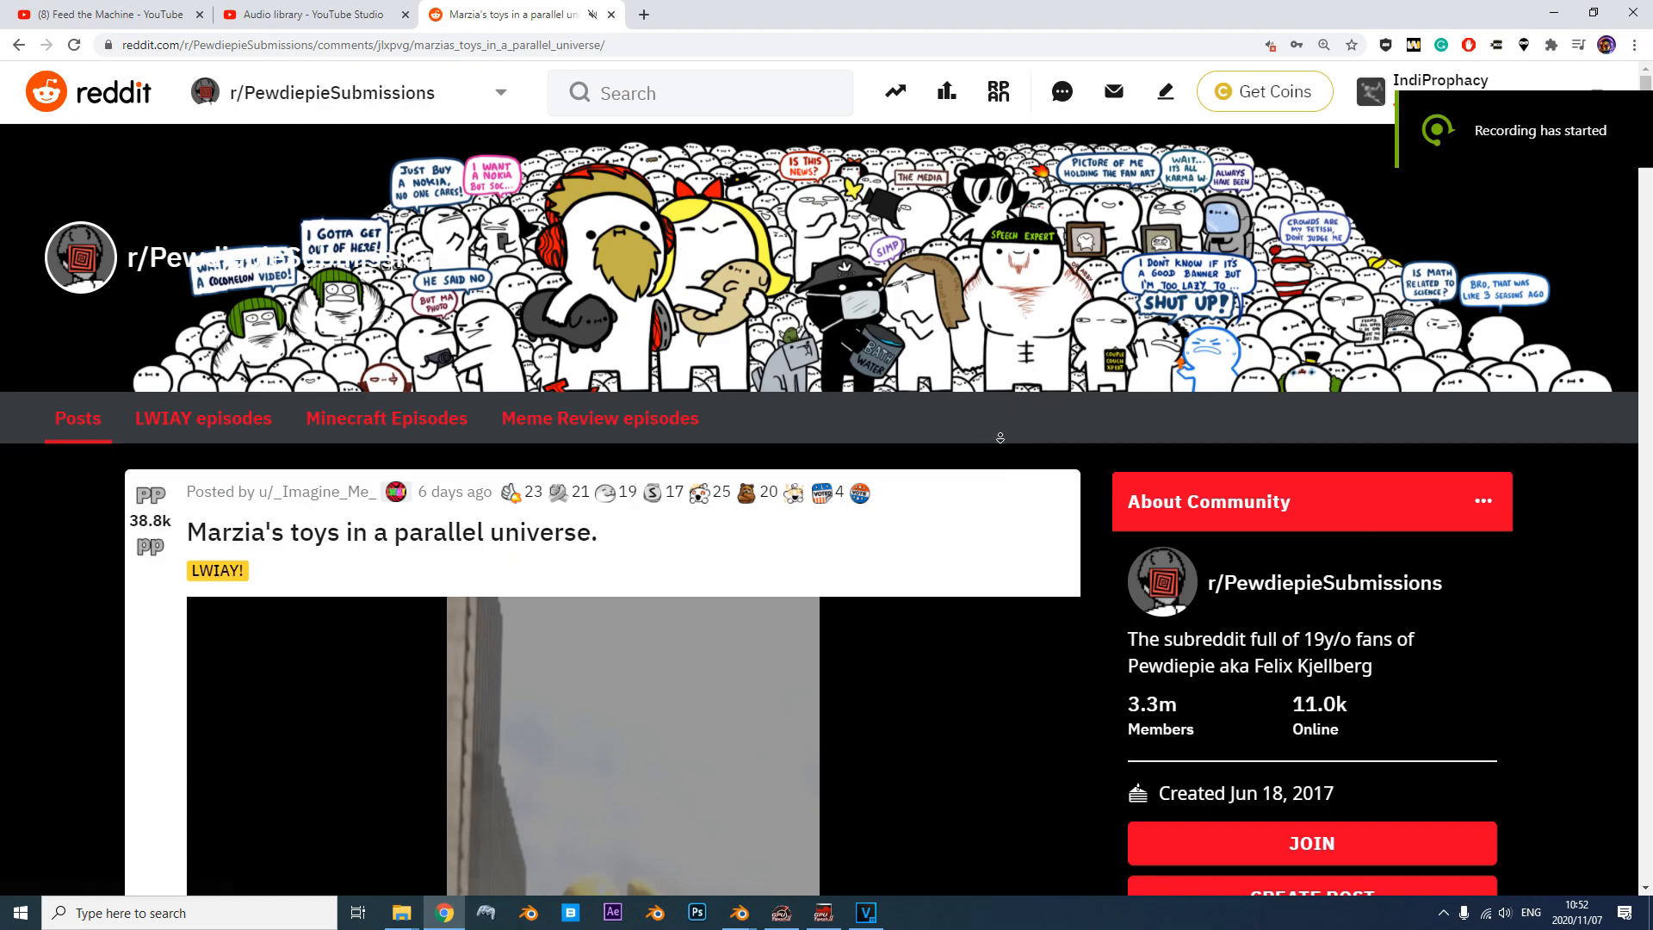
{"action": "scroll", "scroll_direction": "down", "scroll_amount": 3}
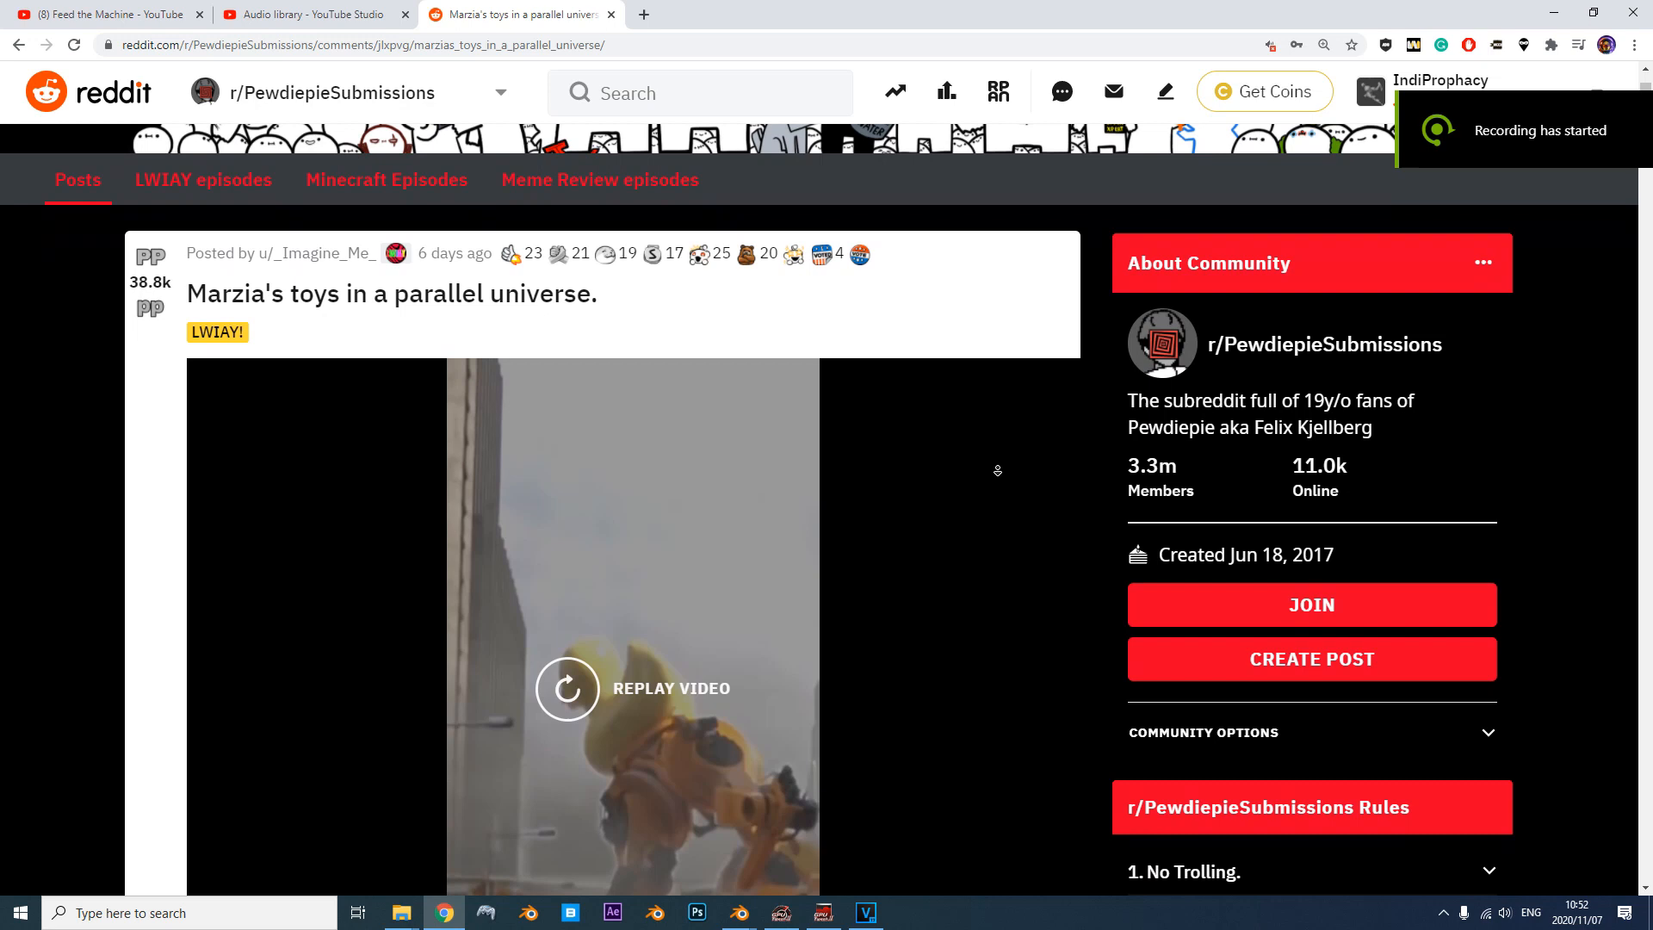
{"action": "scroll", "scroll_direction": "down", "scroll_amount": 3}
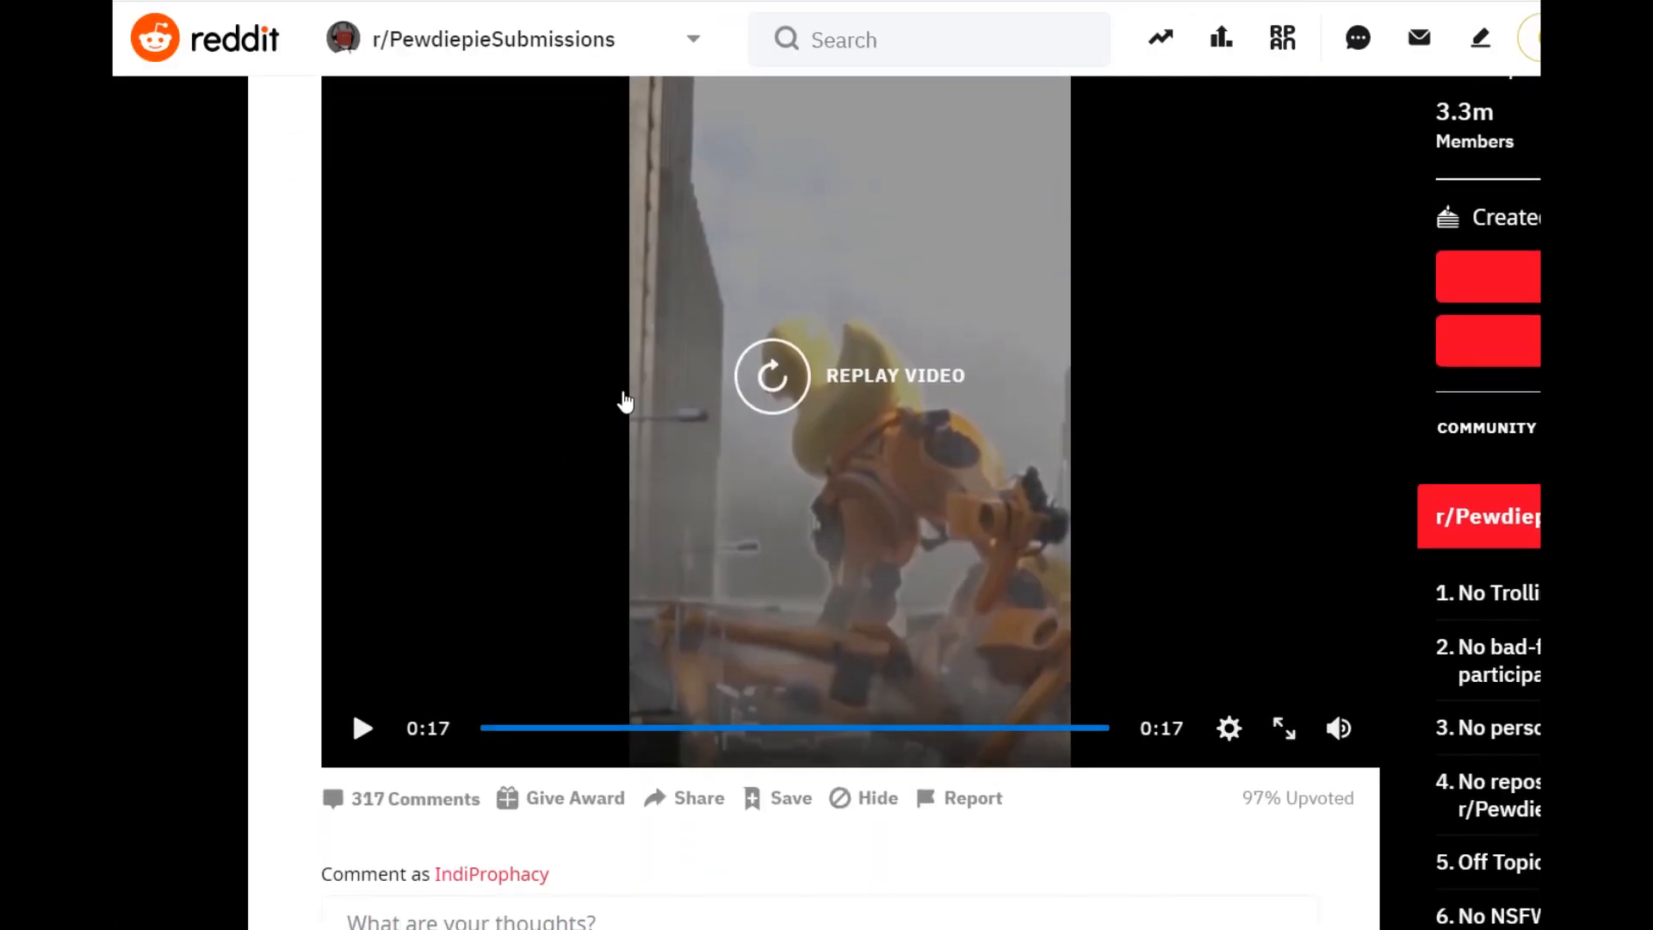
{"action": "scroll", "scroll_direction": "down", "scroll_amount": 3}
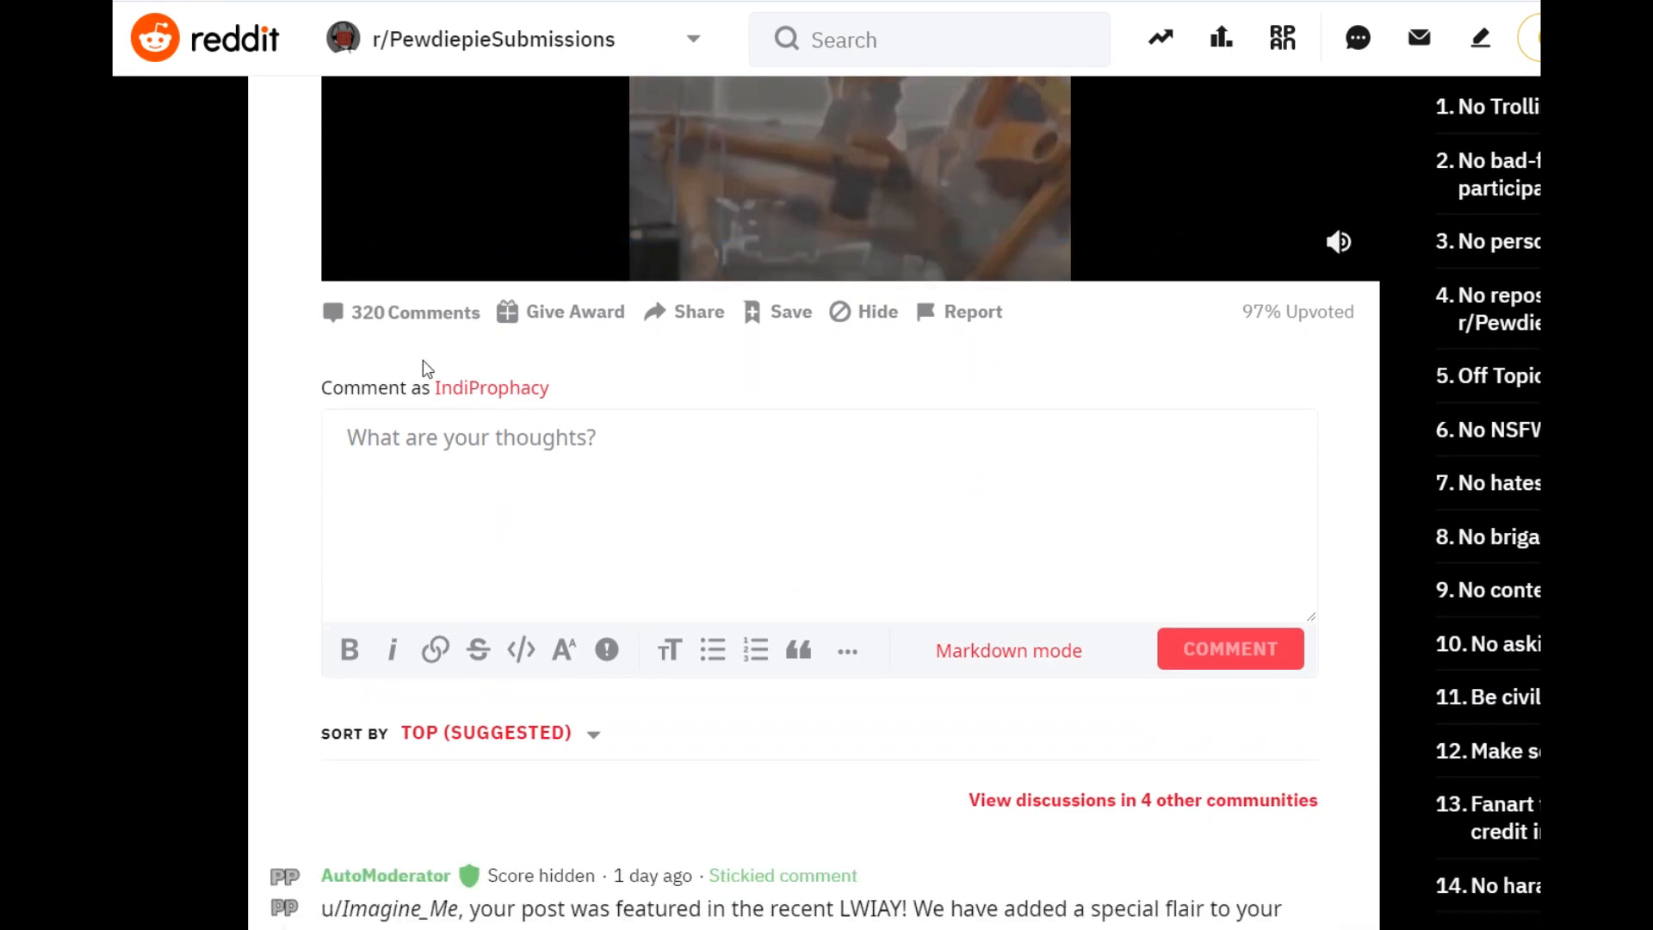
{"action": "scroll", "scroll_direction": "down", "scroll_amount": 3}
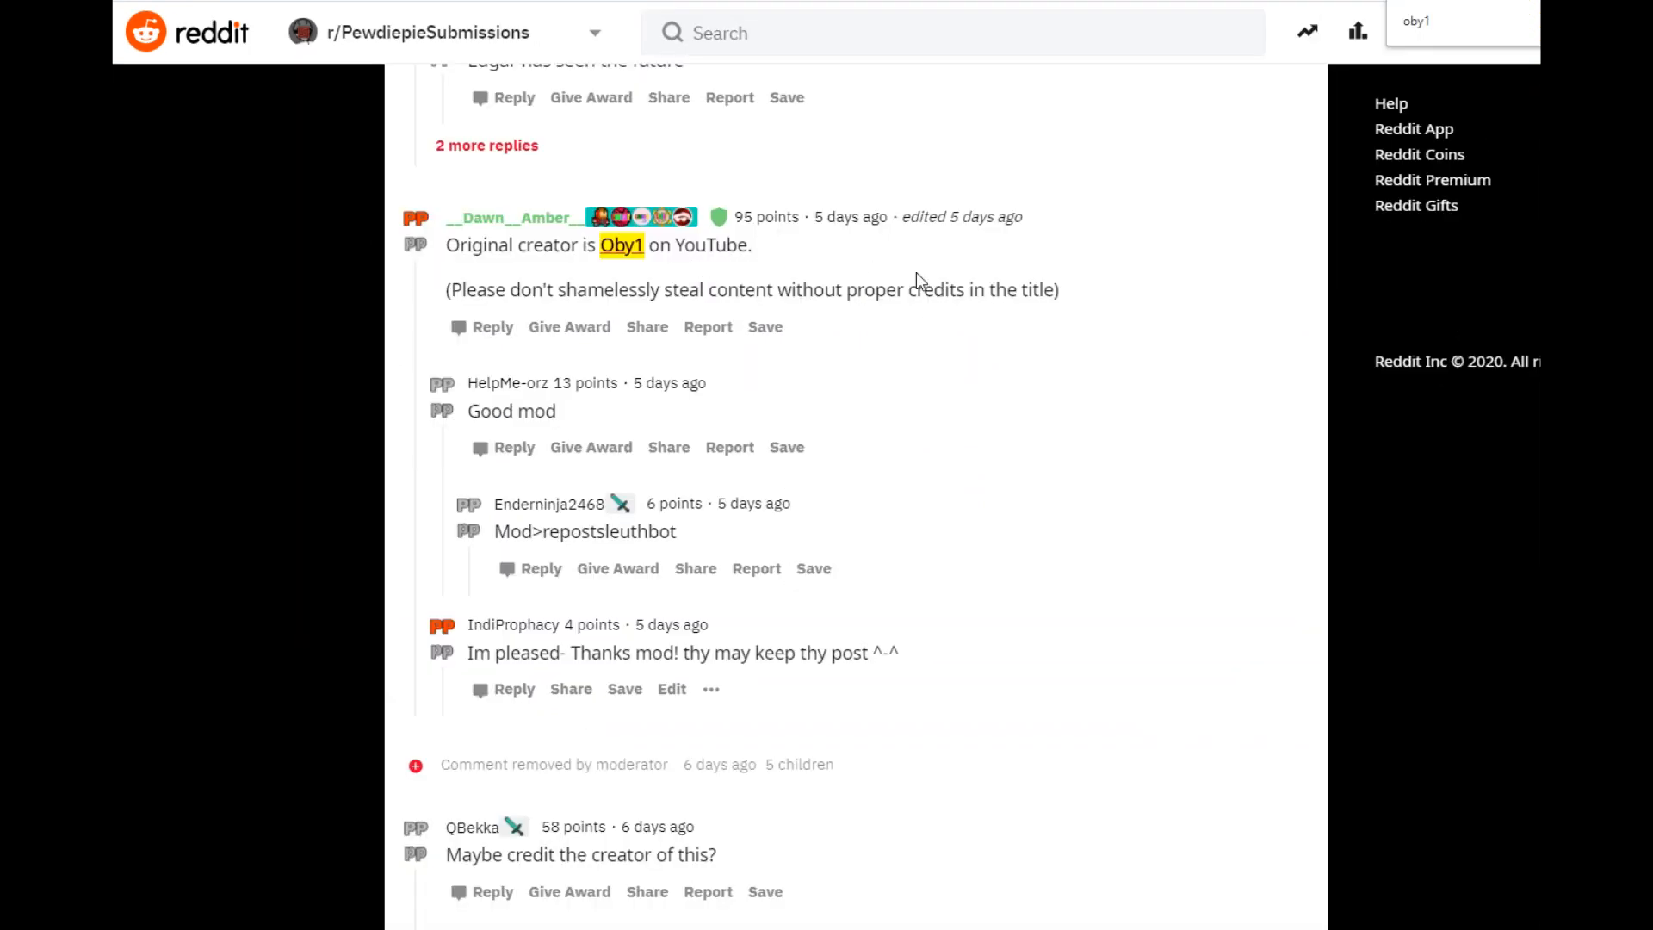
{"action": "scroll", "scroll_direction": "down", "scroll_amount": 3}
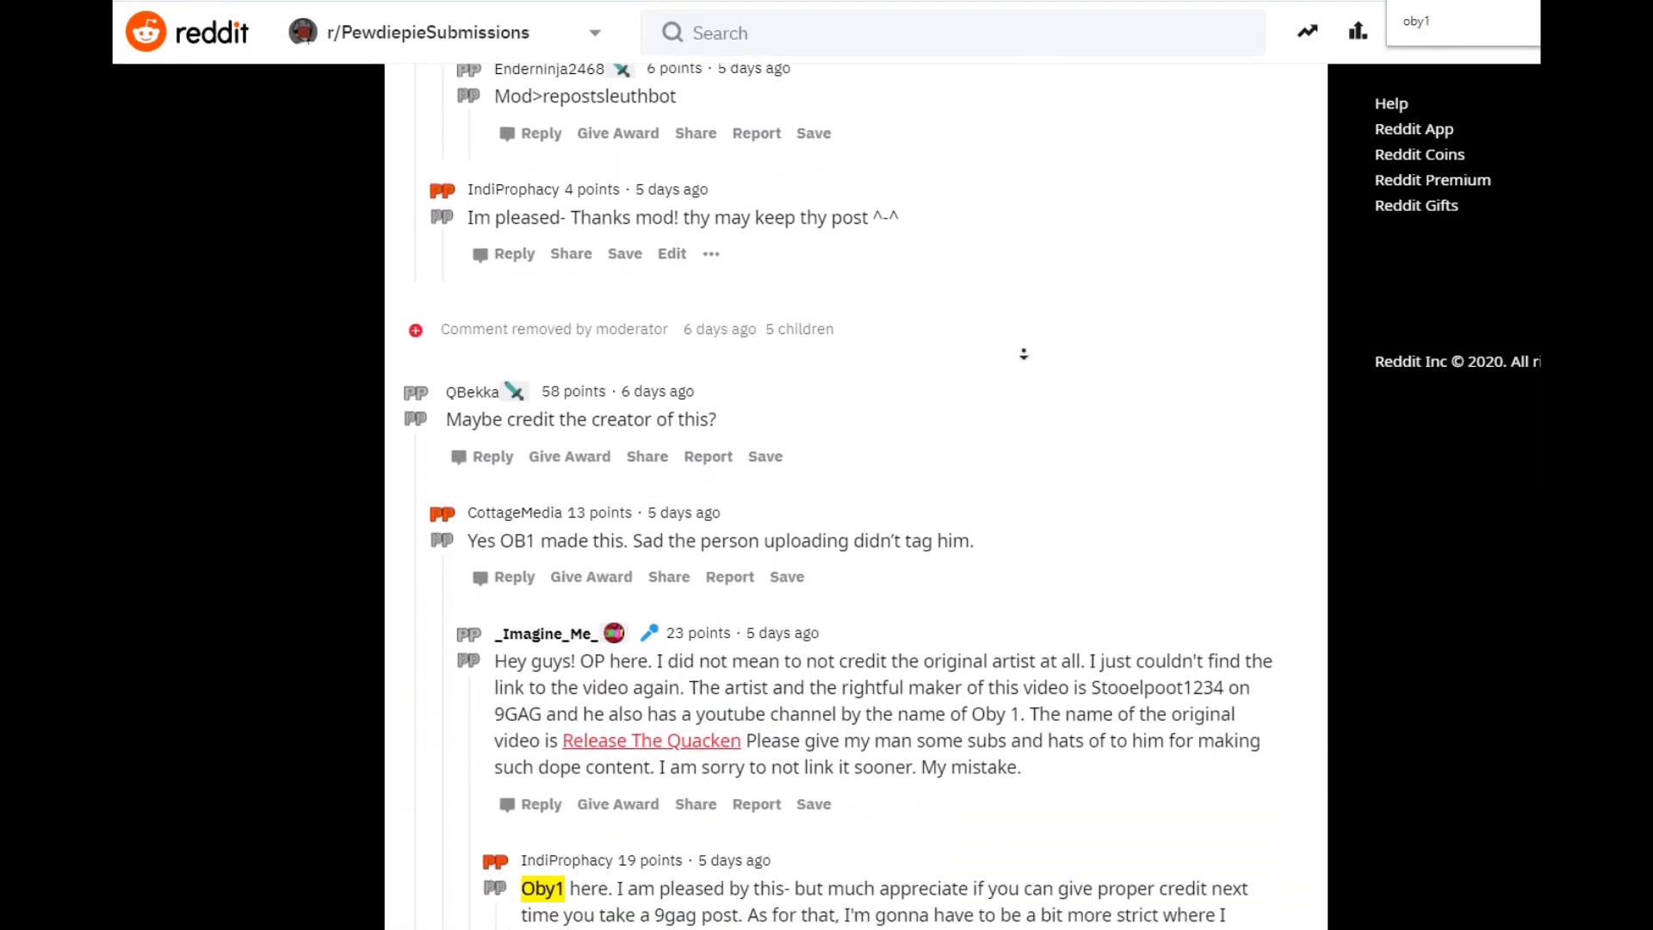
{"action": "scroll", "scroll_direction": "down", "scroll_amount": 3}
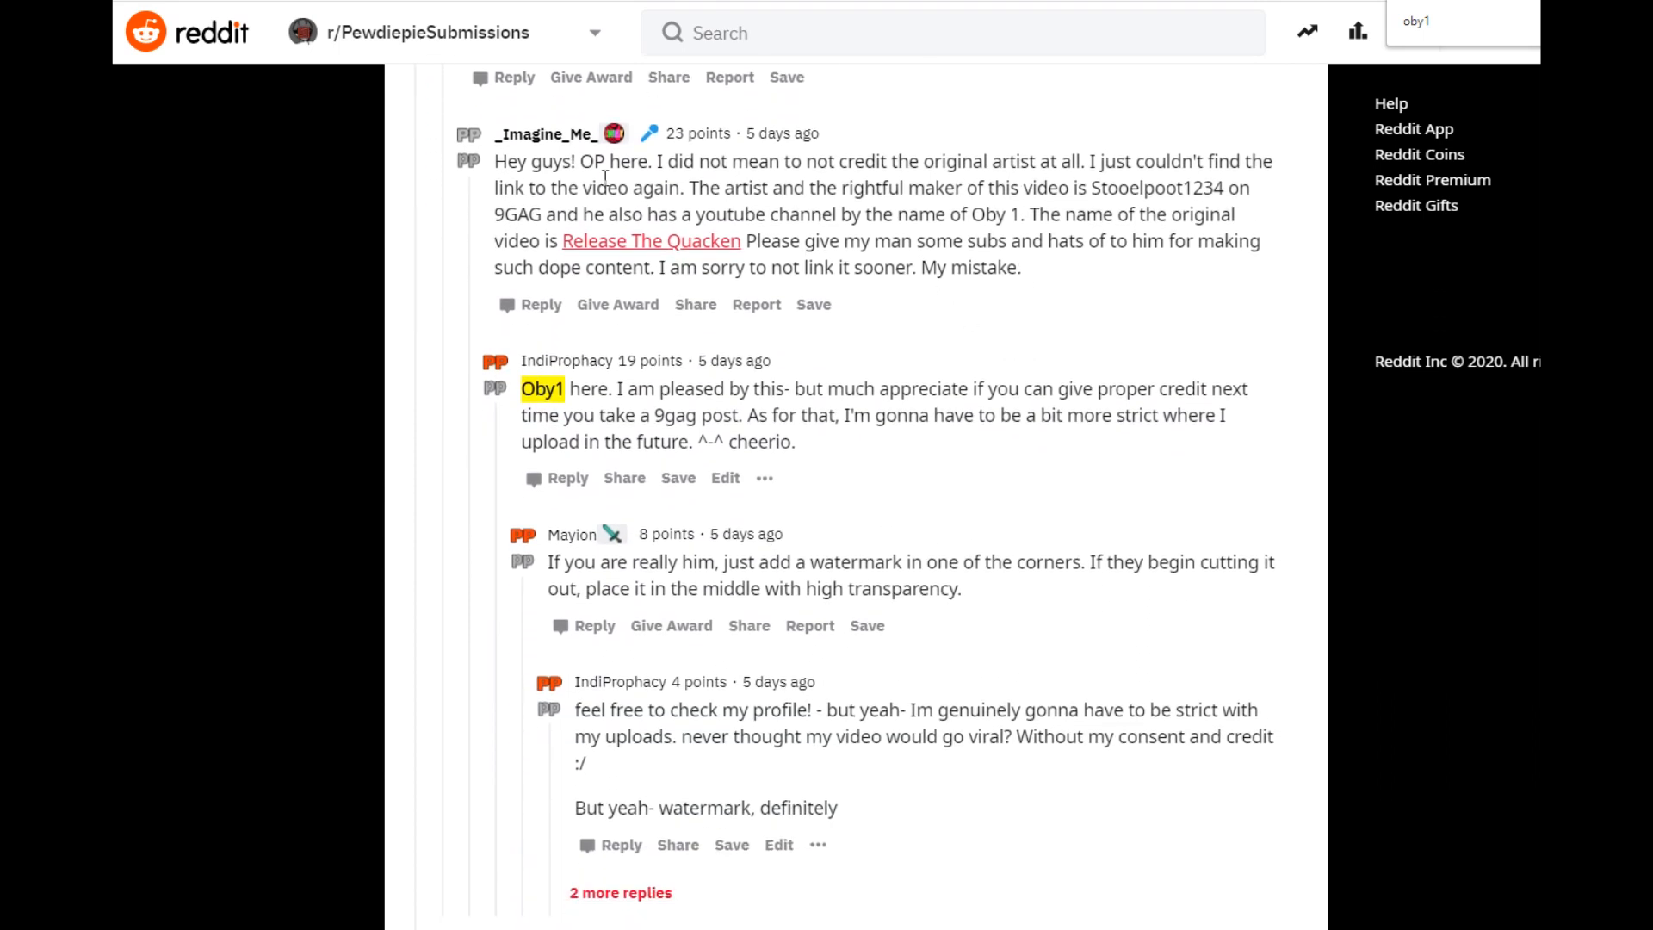
{"action": "mouse_move", "coordinate": [888, 261]}
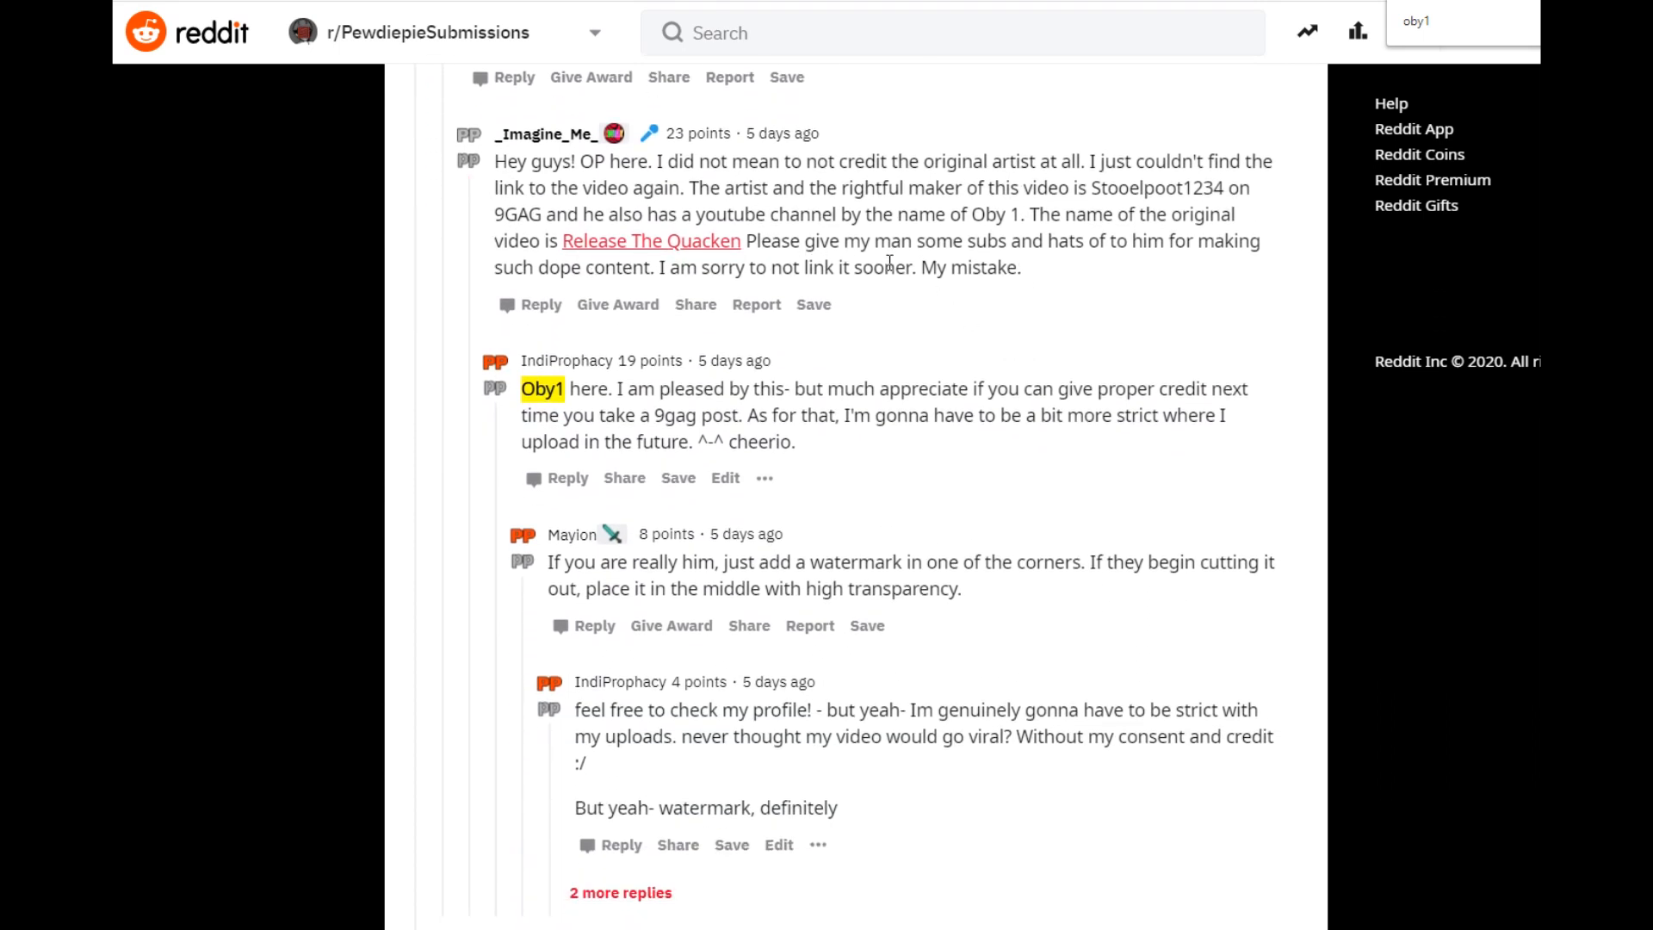
{"action": "scroll", "scroll_direction": "down", "scroll_amount": 3}
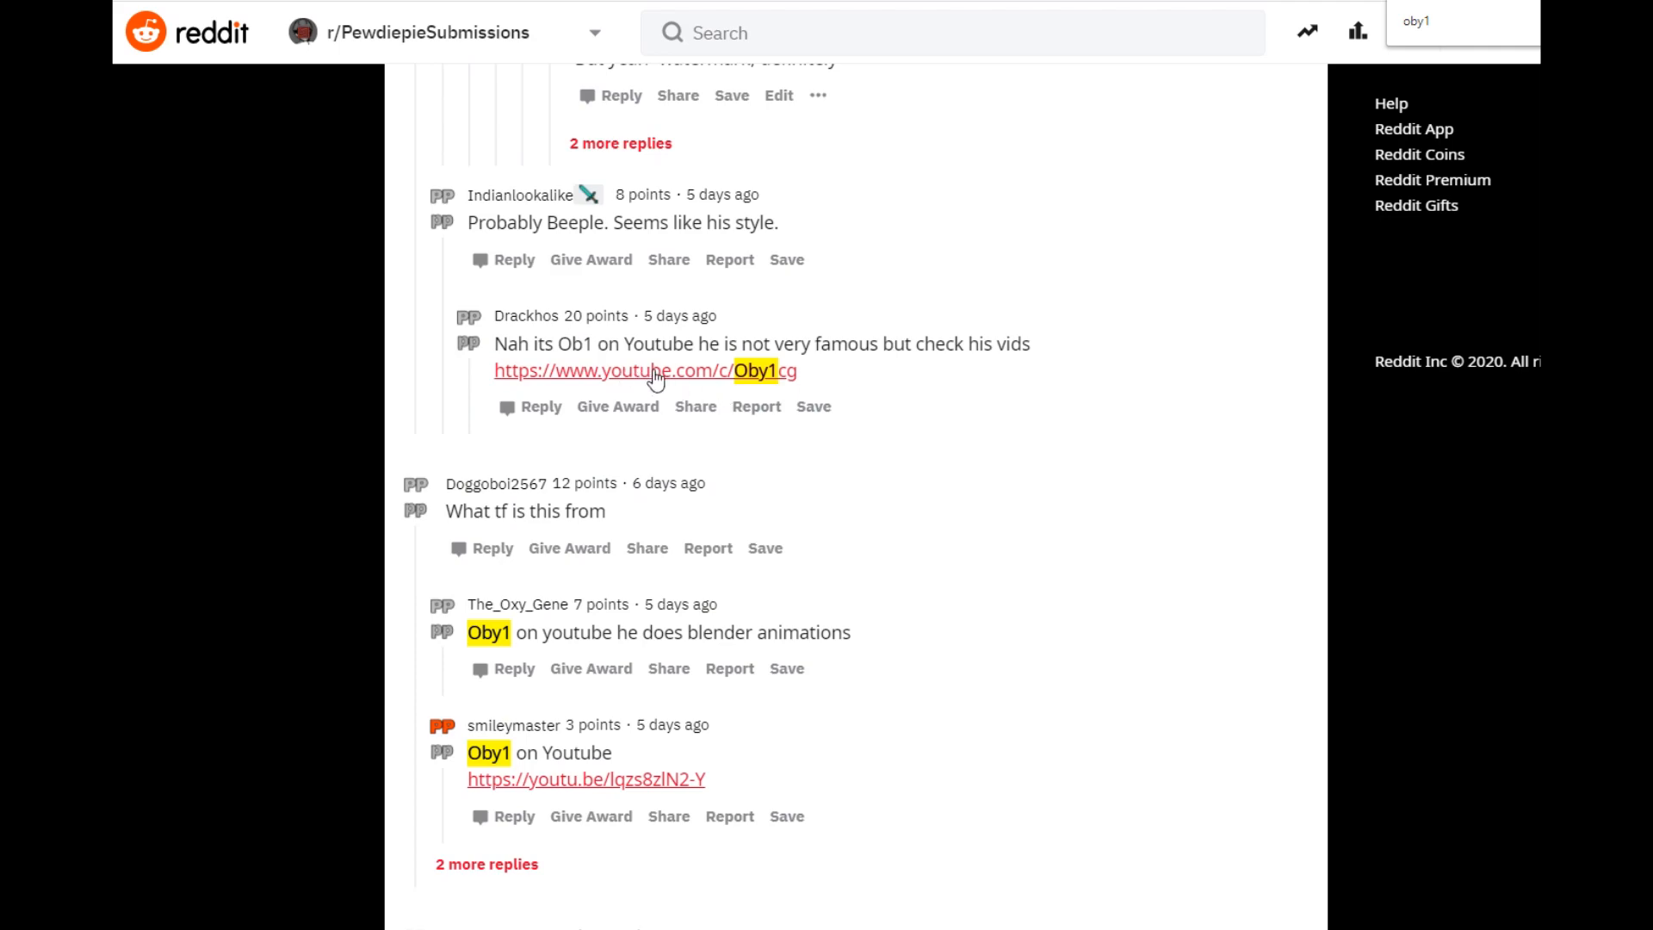
Jump PewDiePie's Update Vlog to 8:16 via Oby 1's comment timestamp and play the duck clip.
{"action": "left_click", "coordinate": [644, 370]}
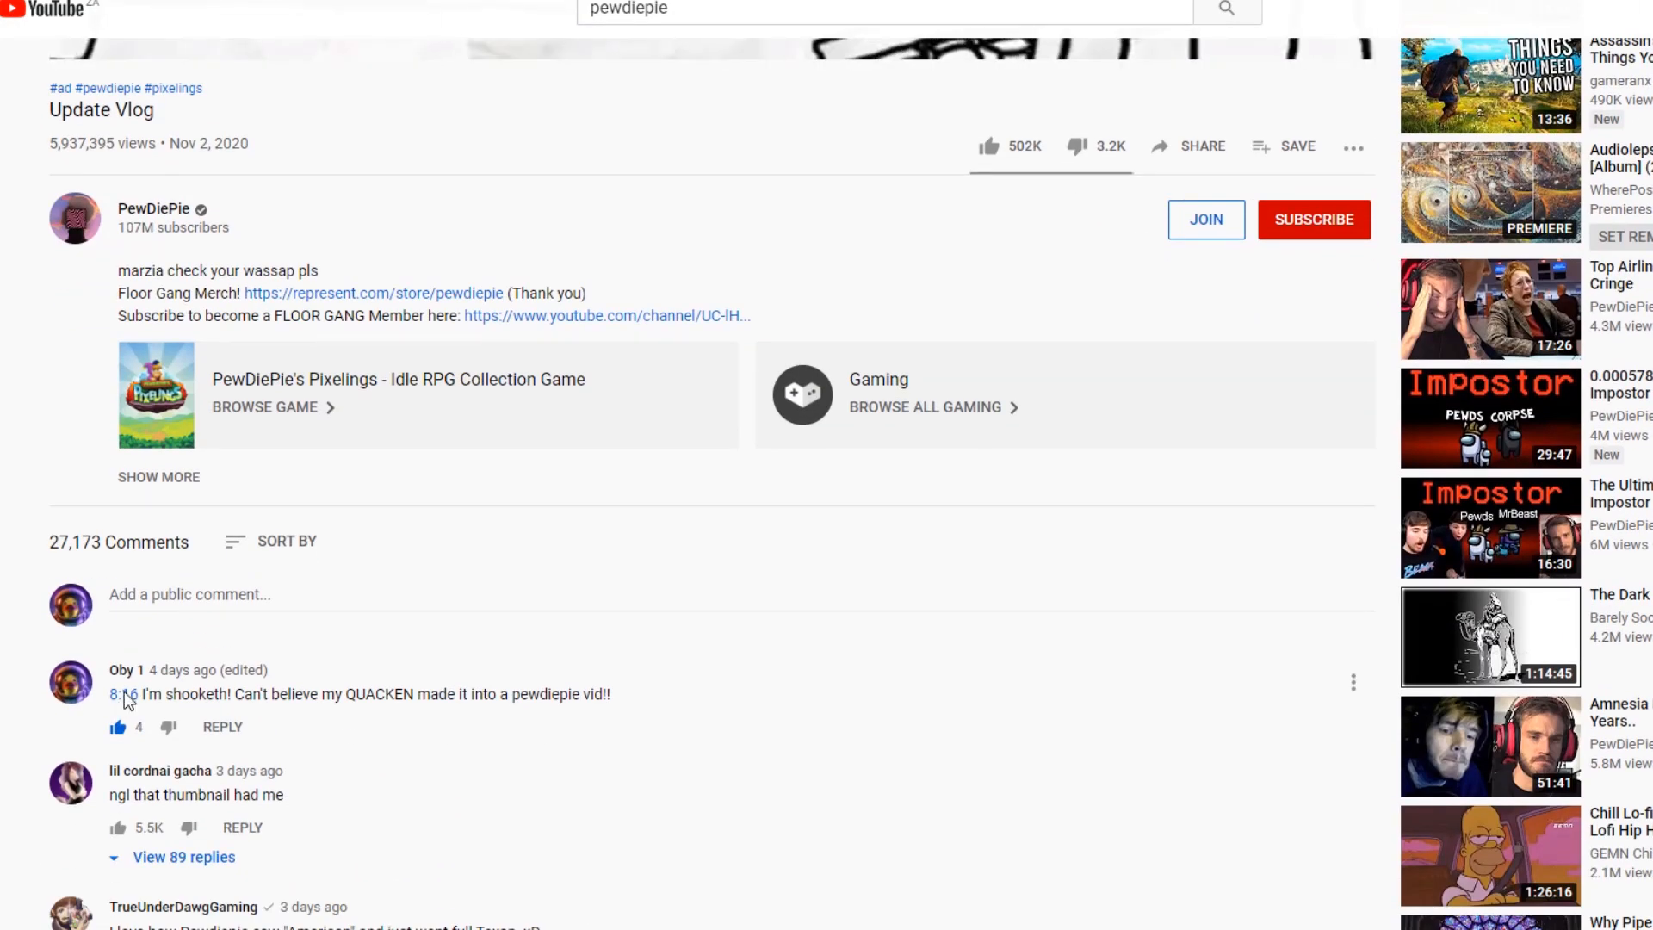
{"action": "left_click", "coordinate": [122, 694]}
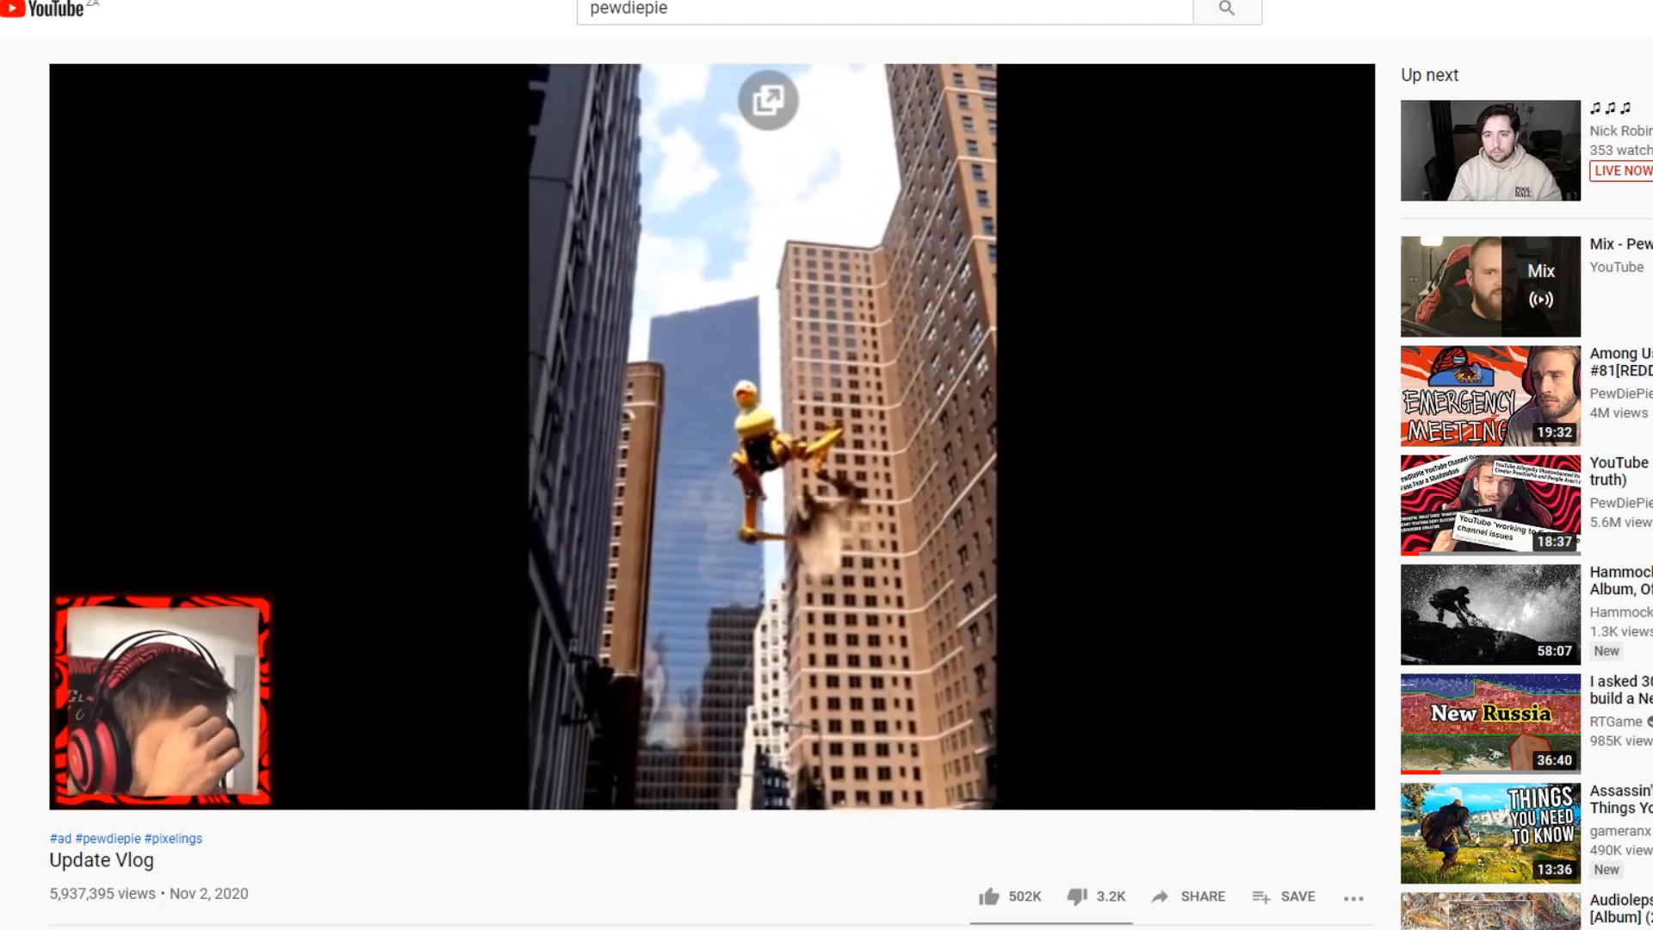
{"action": "scroll", "scroll_direction": "down", "scroll_amount": 3}
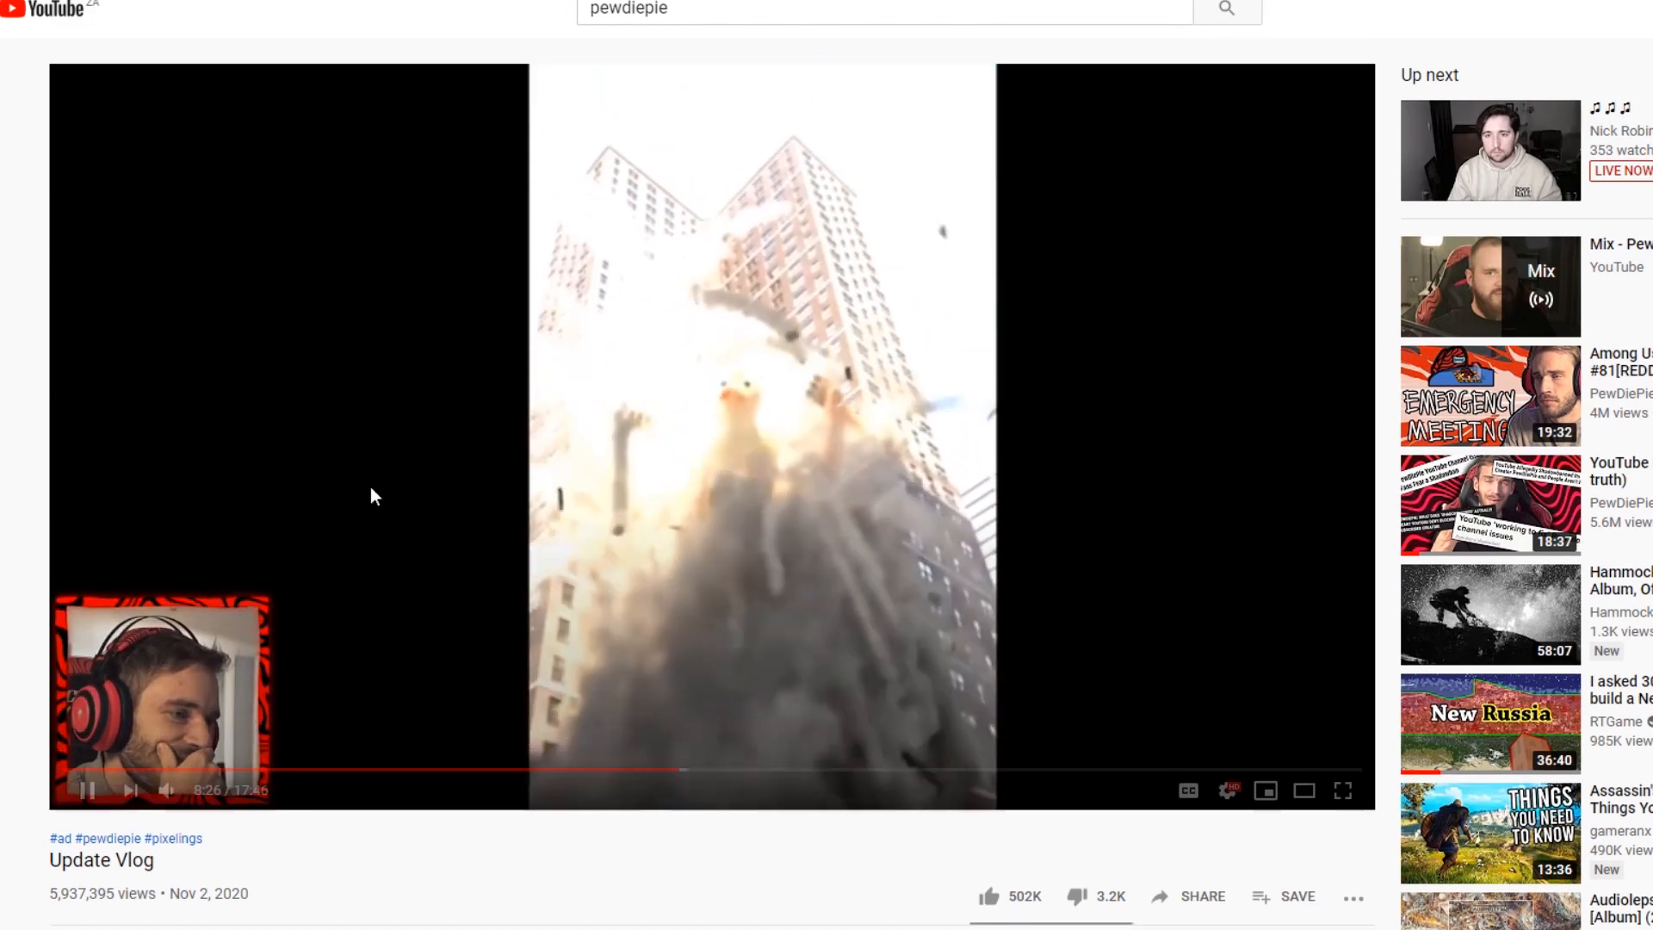
{"action": "left_click", "coordinate": [1341, 790]}
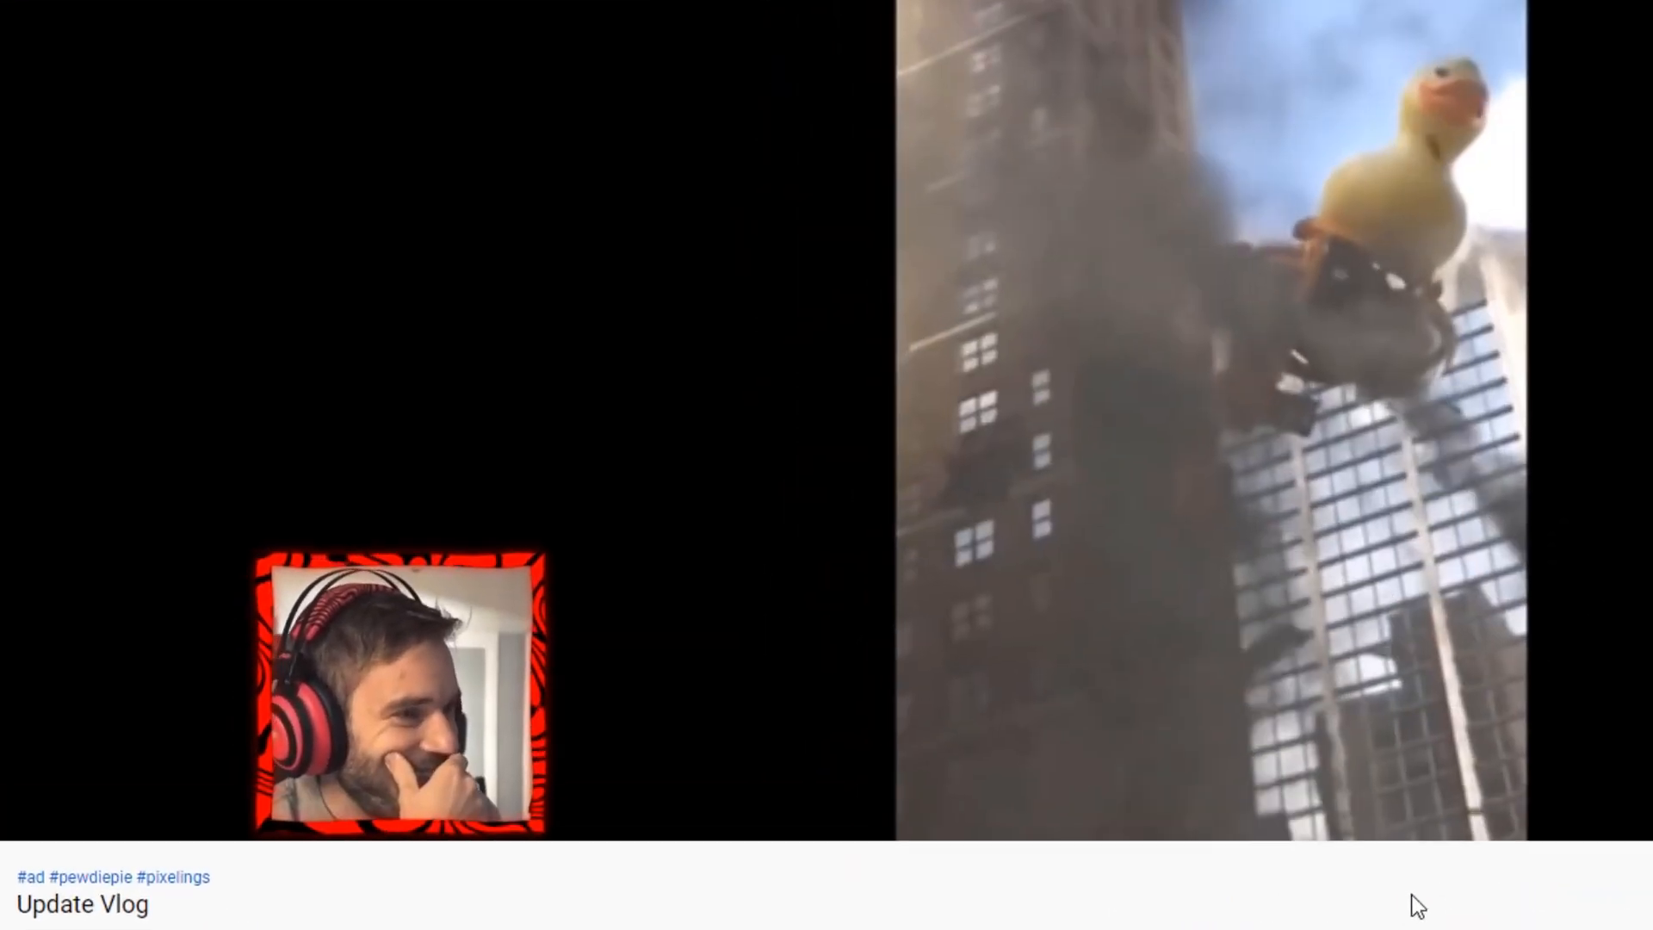